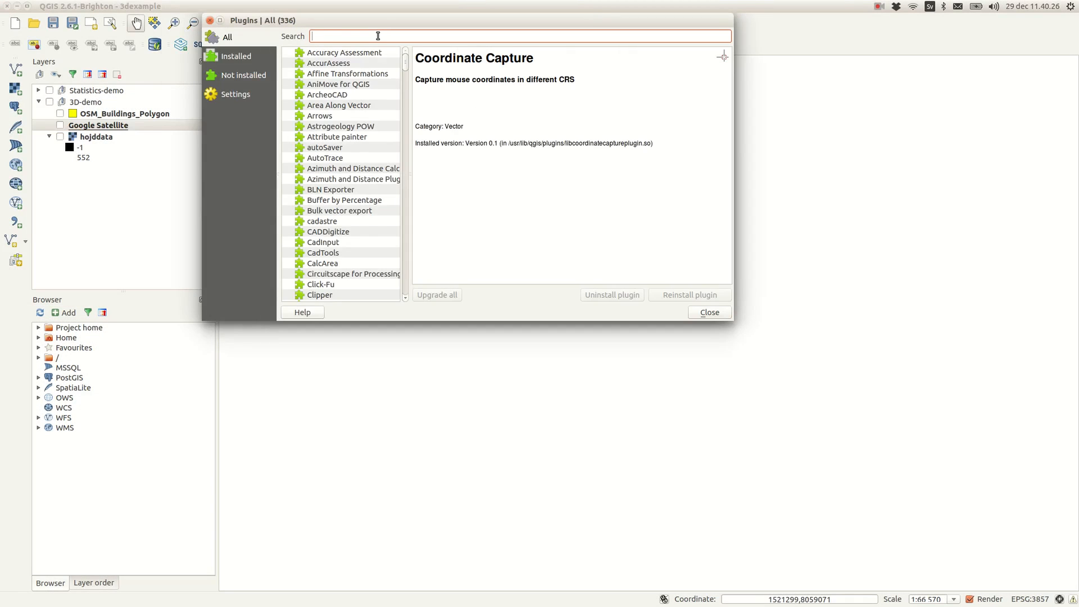
# - Install the Qgis2threejs plugin found by searching 'qgis2th', then close the plugin manager
pyautogui.write('qgis2th')
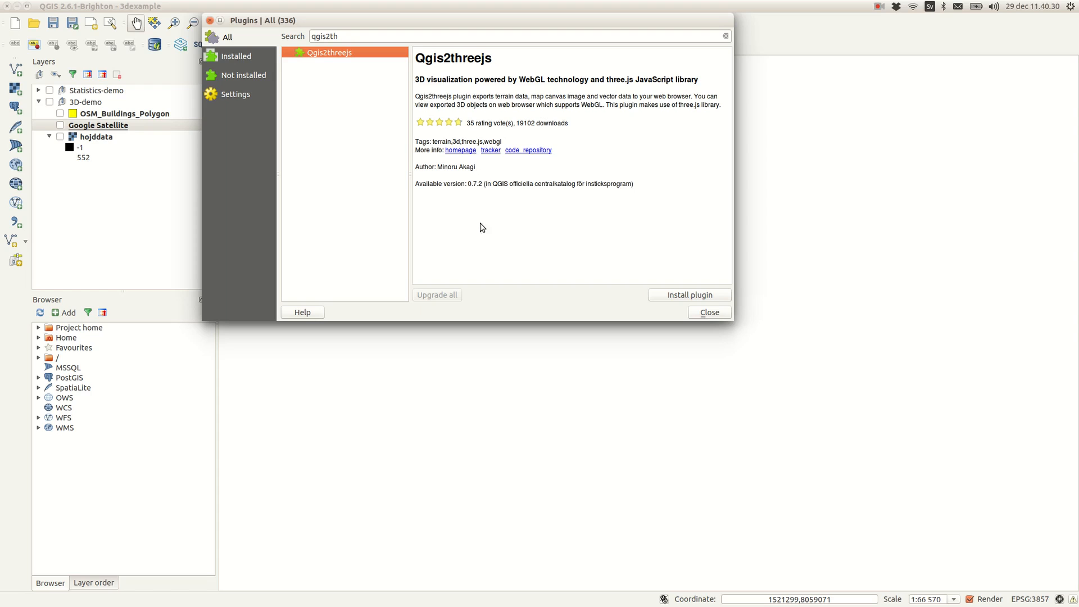
pyautogui.click(689, 295)
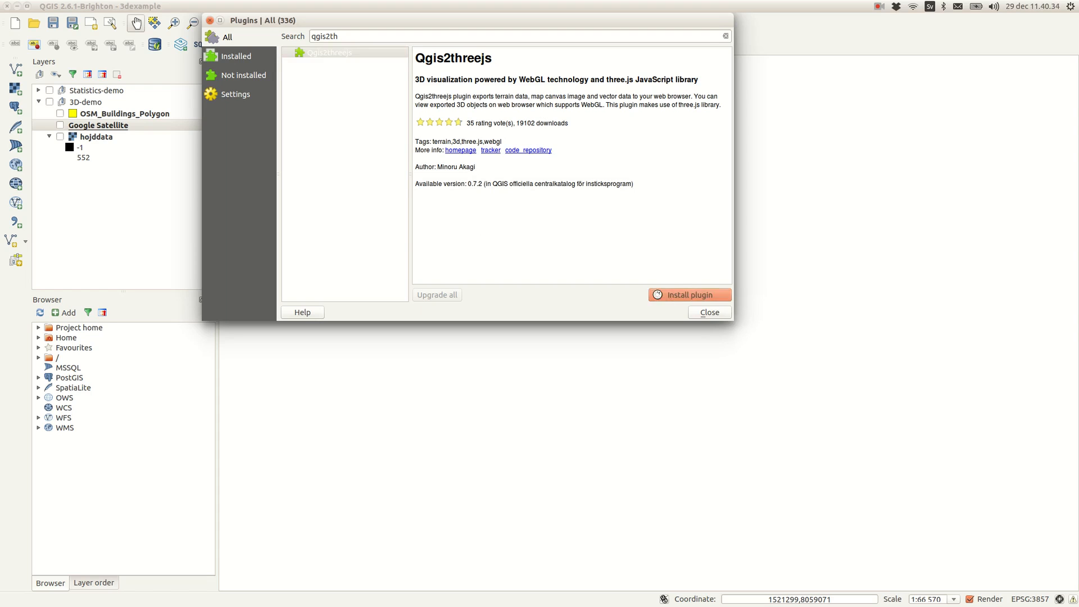
pyautogui.click(709, 311)
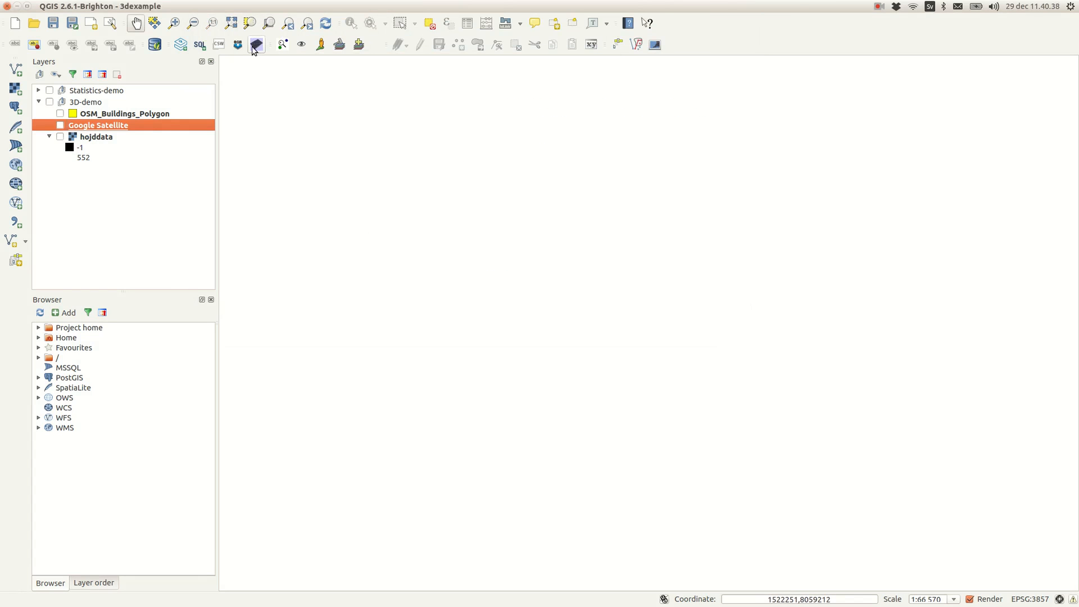
pyautogui.moveTo(256, 44)
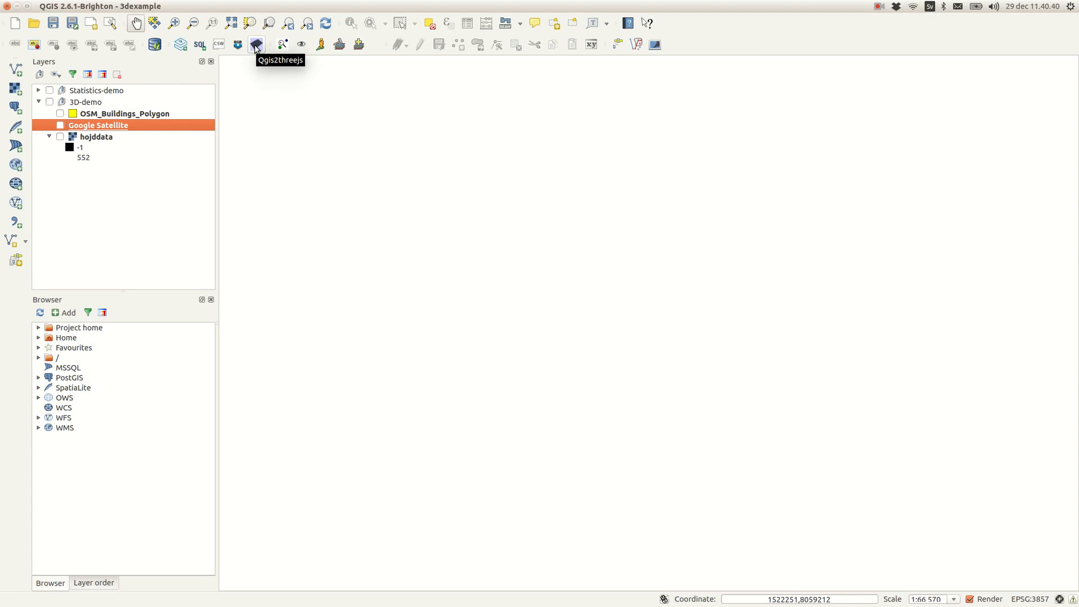
# - Show the hojddata elevation and Google Satellite layers on the map
pyautogui.click(313, 7)
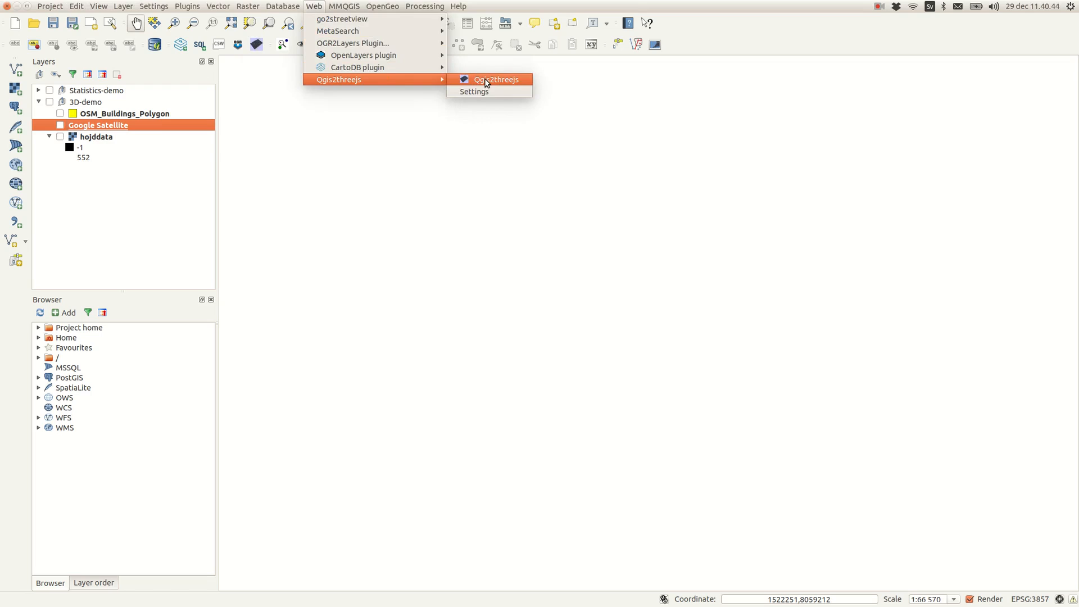
pyautogui.click(496, 79)
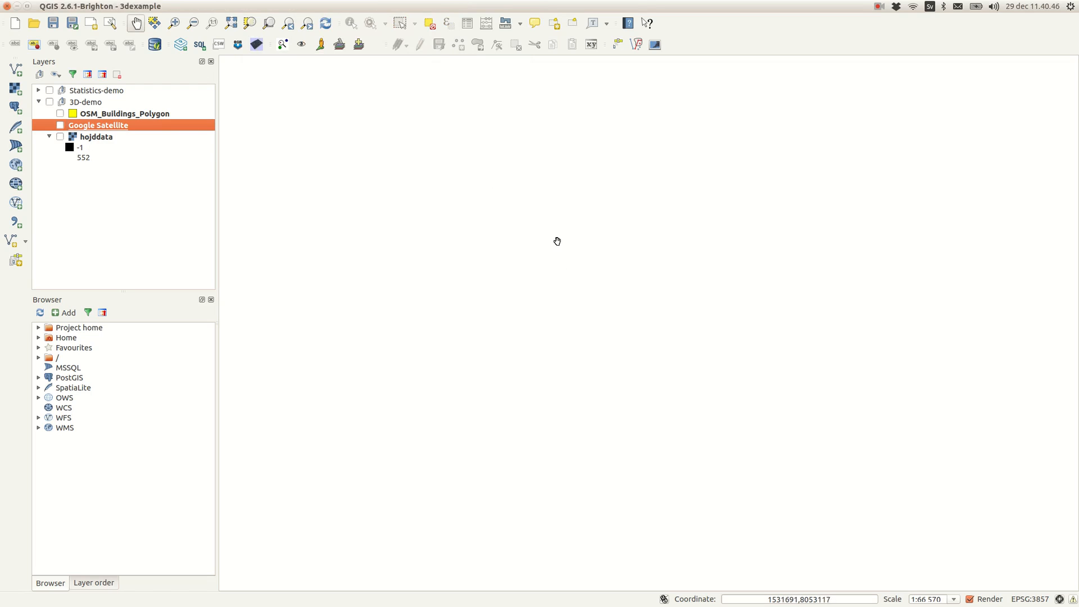
pyautogui.click(61, 136)
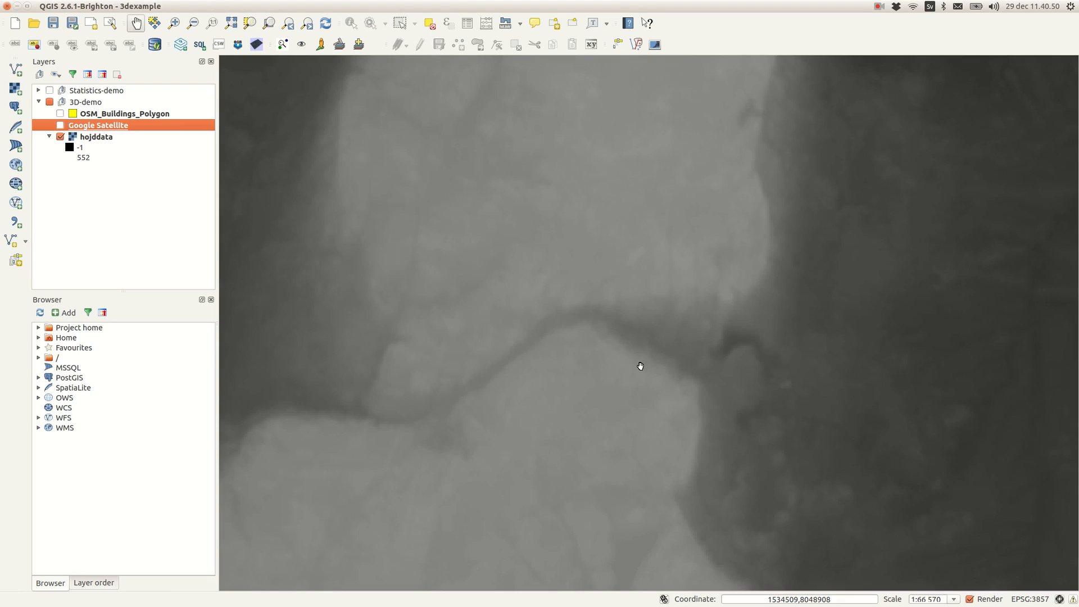
pyautogui.click(61, 125)
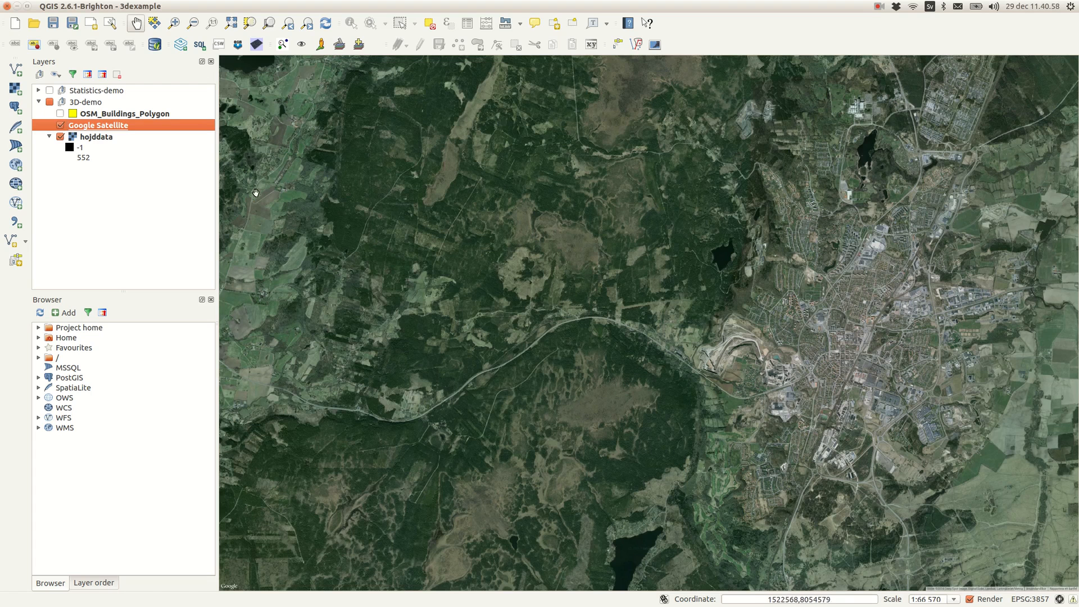
# - Toggle OSM_Buildings_Polygon on and off, leaving it hidden, and launch Qgis2threejs from the Web menu
pyautogui.click(59, 112)
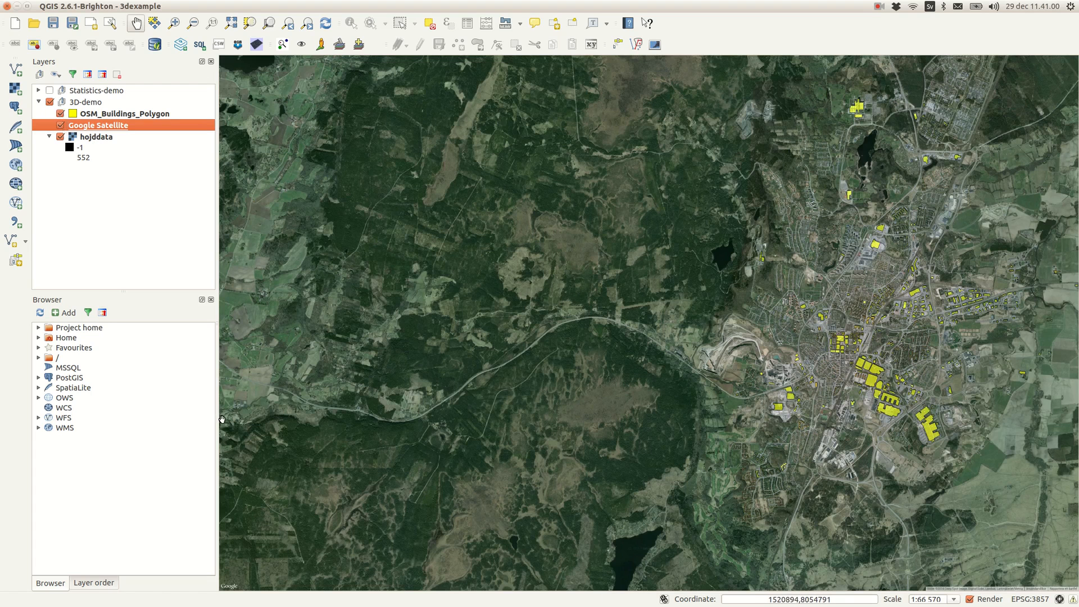
pyautogui.click(60, 112)
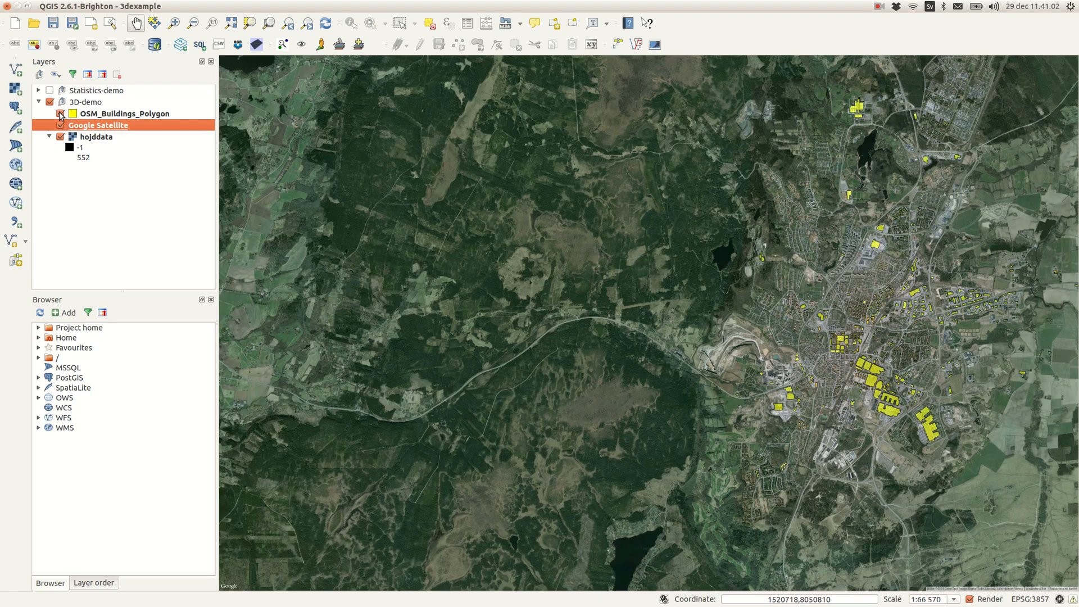
pyautogui.click(255, 44)
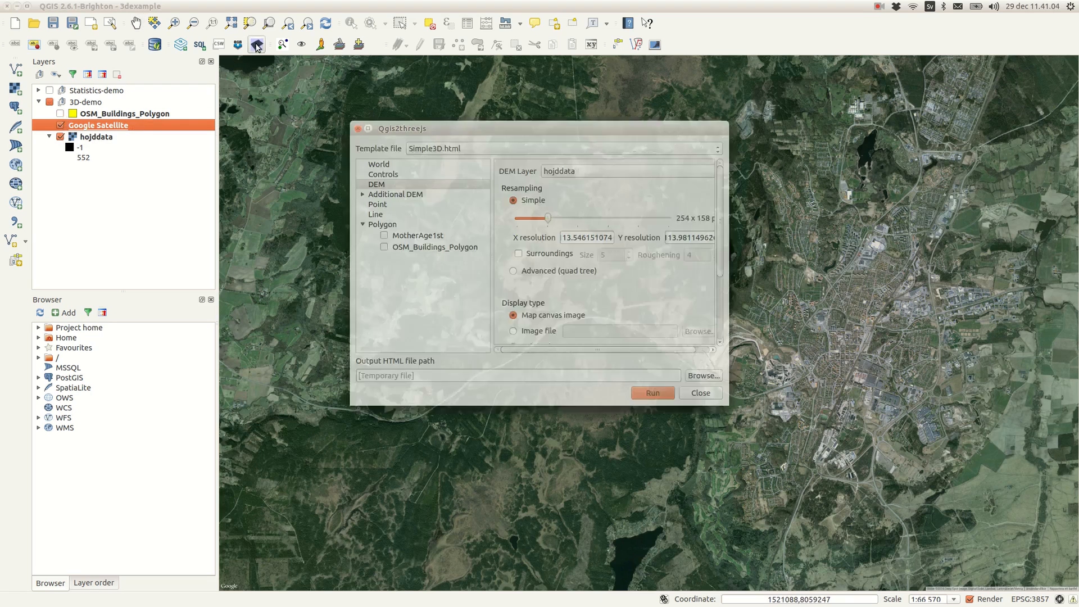
# - In World settings choose the CustomPlane.html template and set vertical exaggeration to 5
pyautogui.click(378, 164)
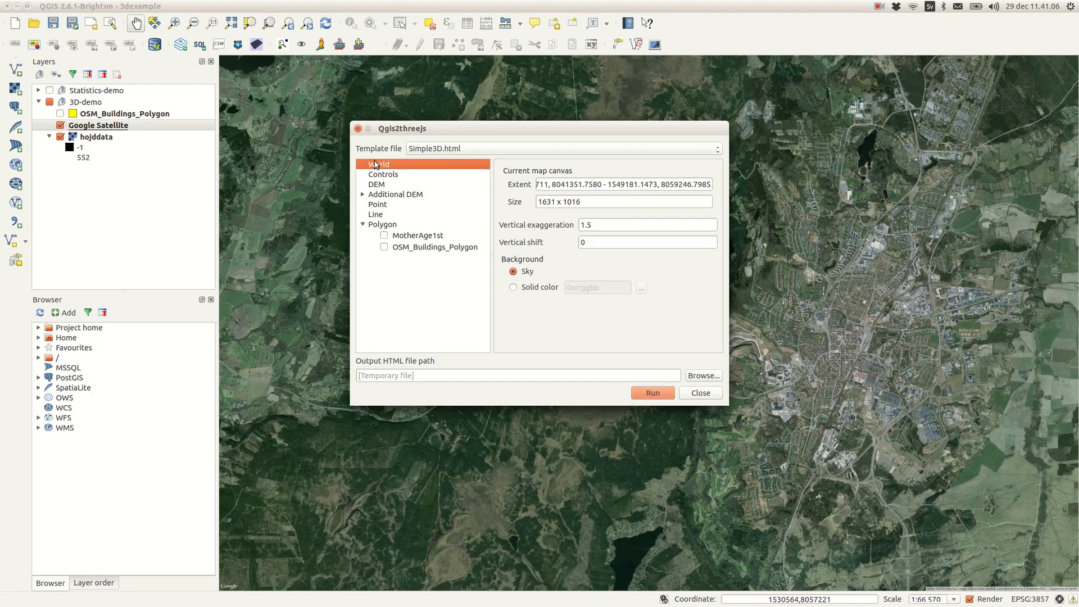
pyautogui.click(716, 149)
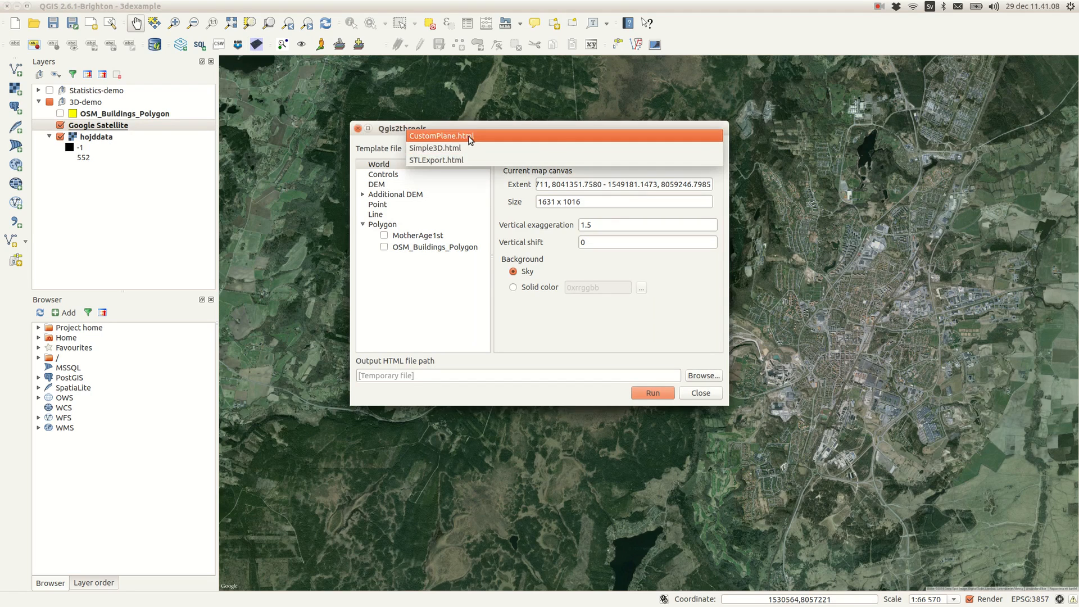
pyautogui.click(441, 136)
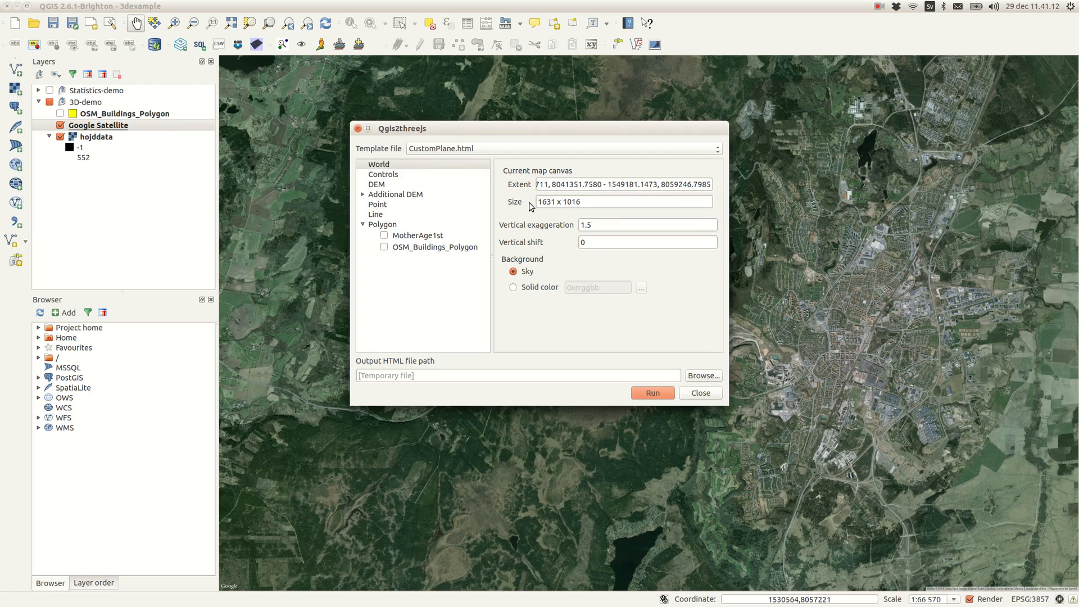
pyautogui.click(648, 225)
pyautogui.write('5')
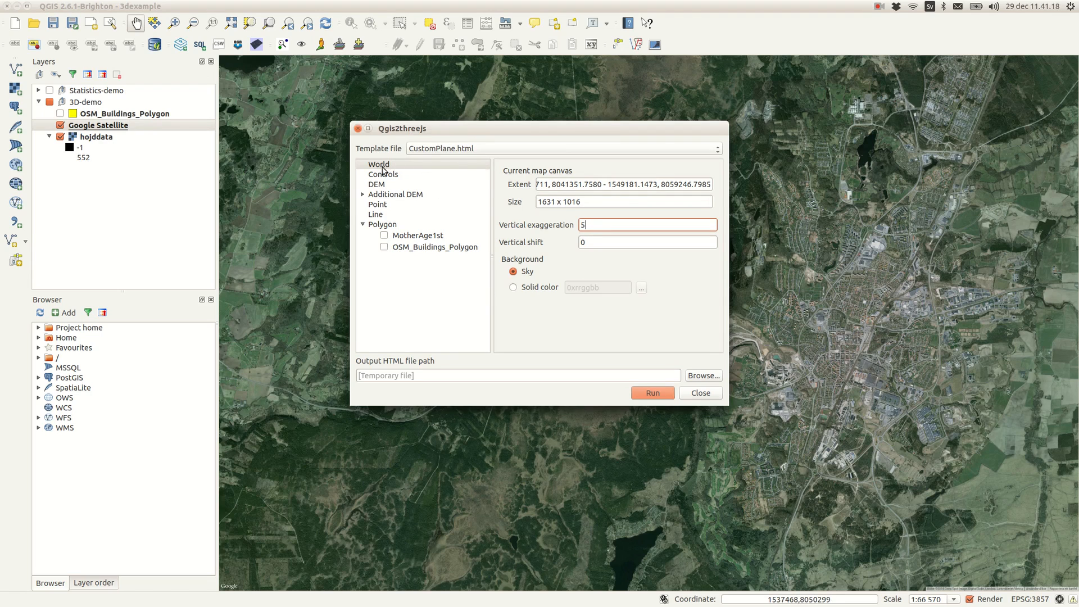
pyautogui.click(383, 173)
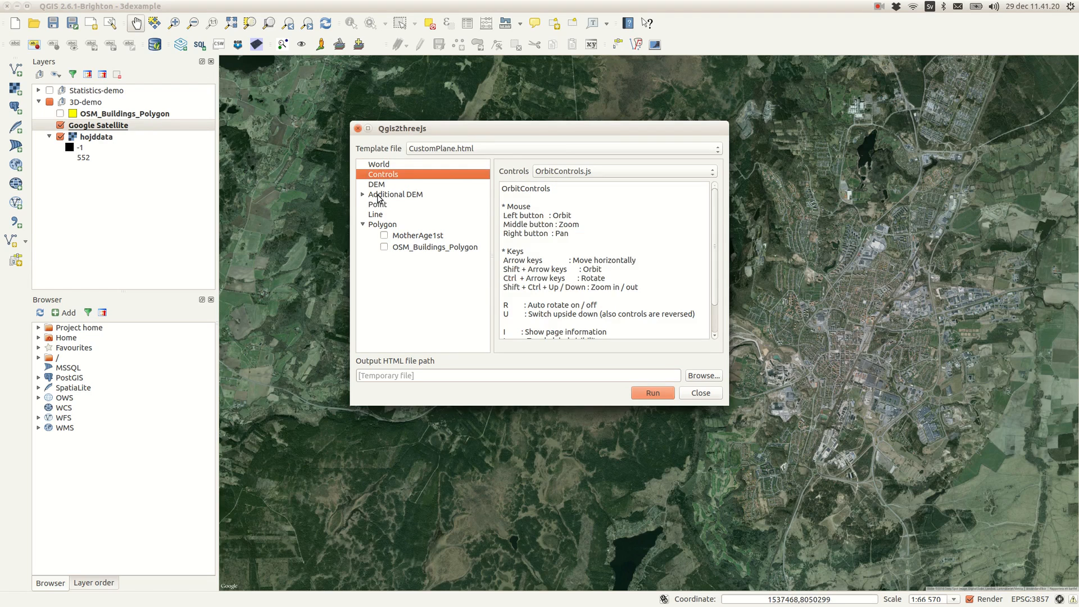
# - Use hojddata as the DEM layer textured with the map canvas image, sides built
pyautogui.click(376, 183)
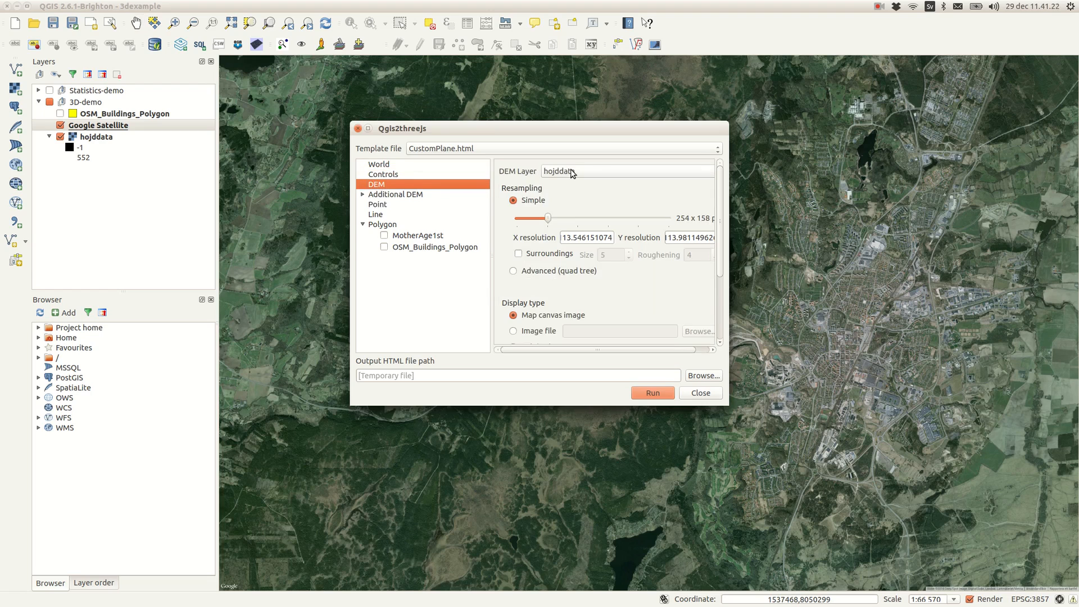
pyautogui.click(625, 170)
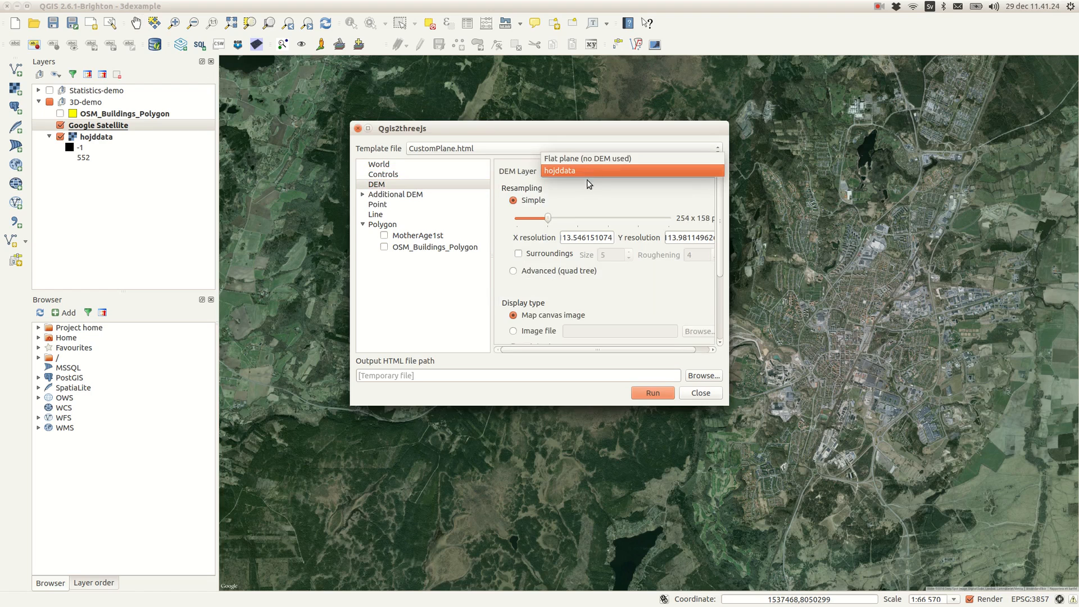
pyautogui.click(559, 170)
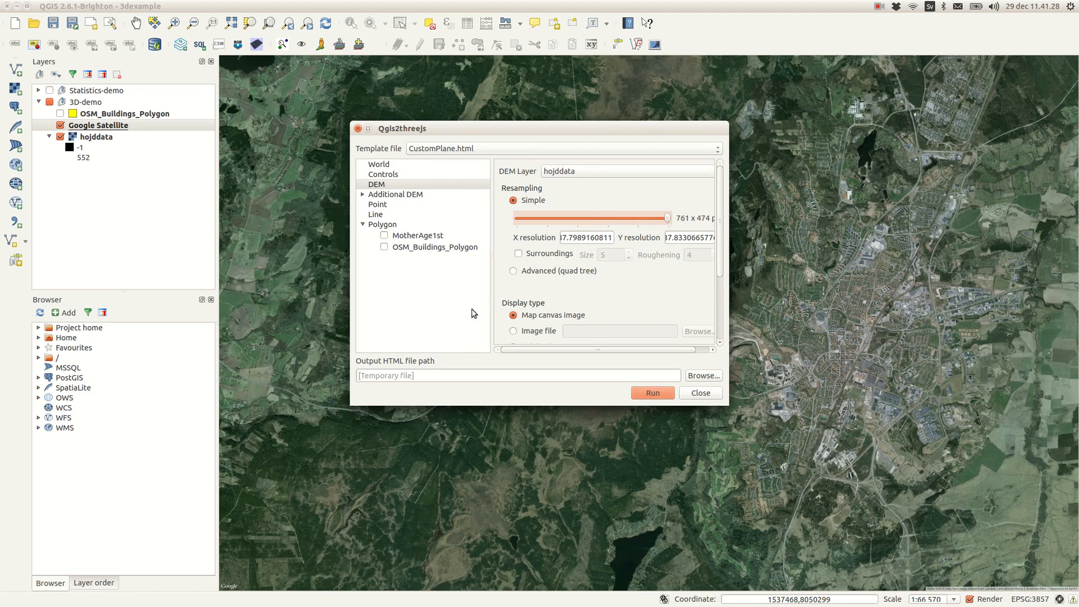
pyautogui.click(513, 315)
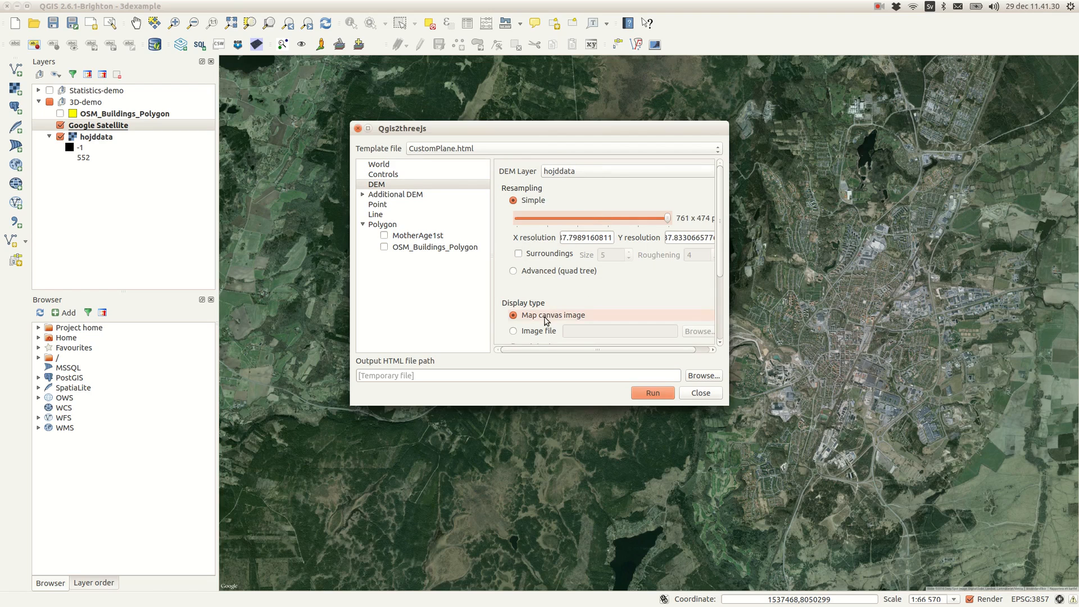
pyautogui.scroll(-3)
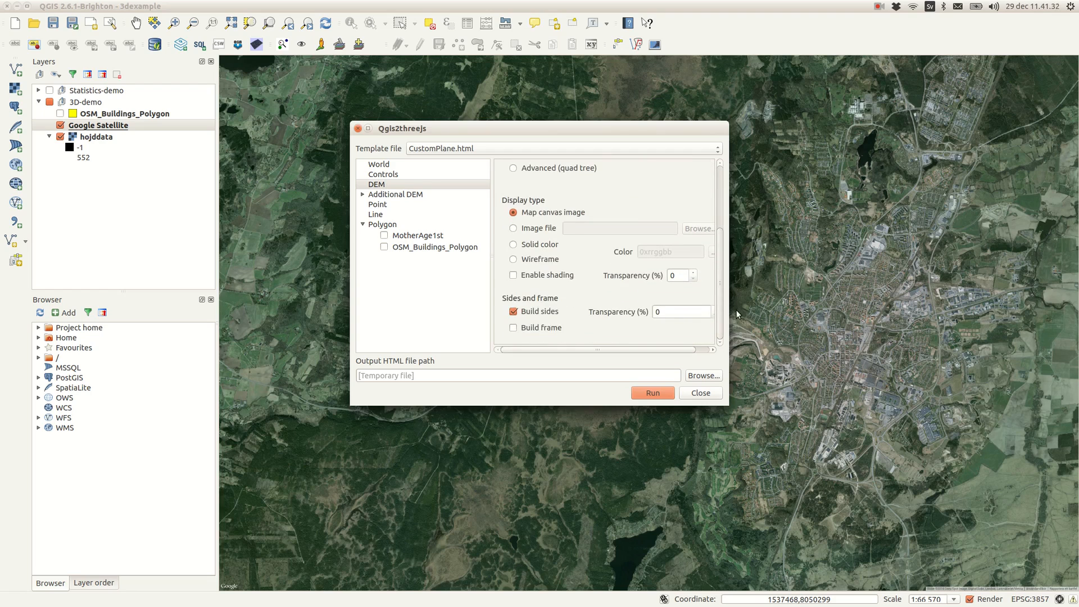
pyautogui.moveTo(658, 347)
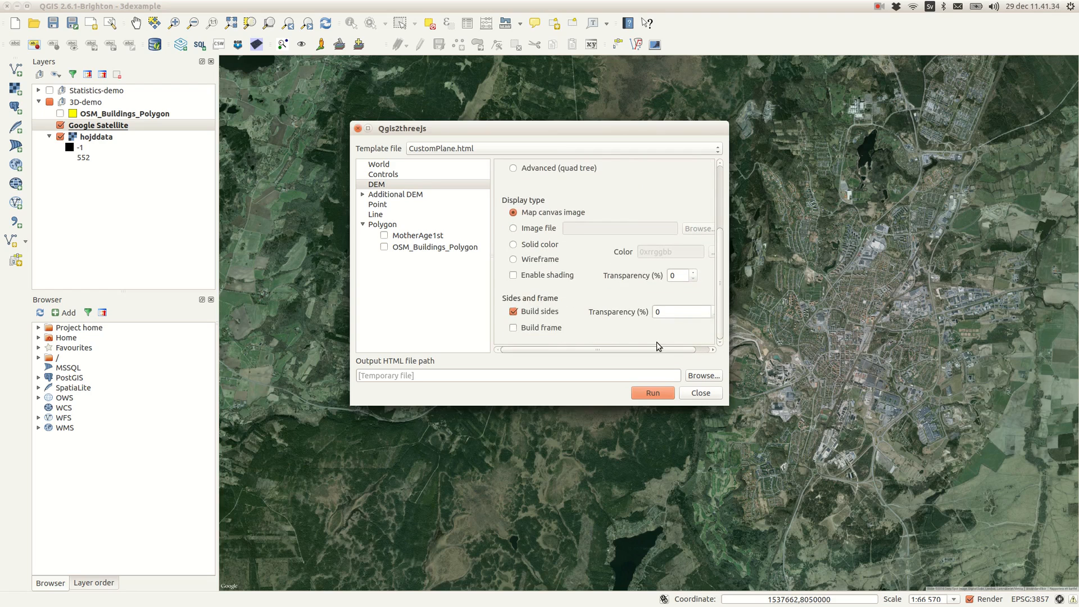
pyautogui.moveTo(436, 180)
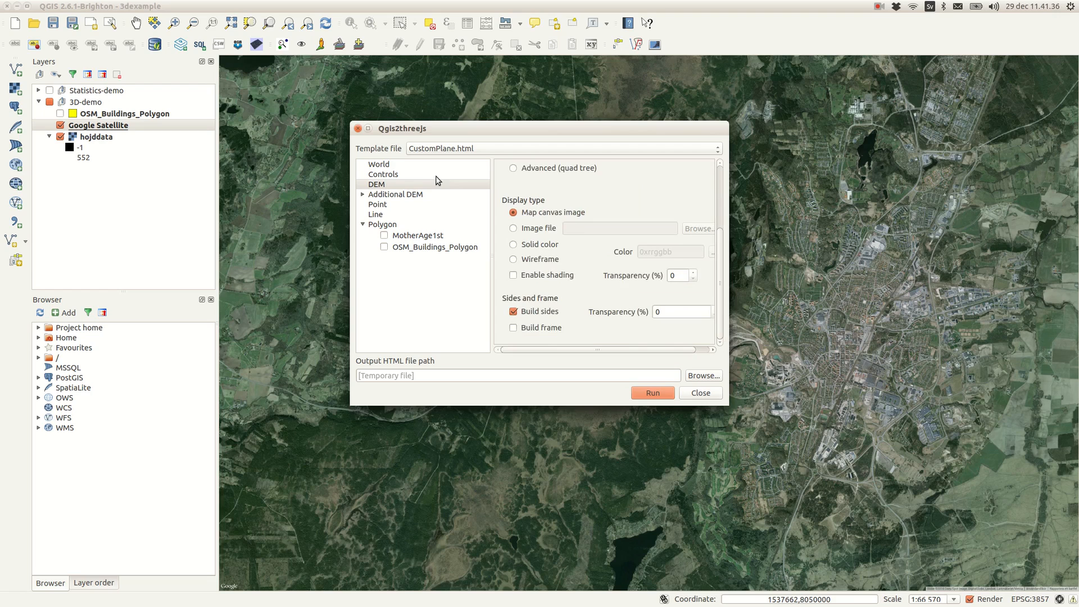
pyautogui.moveTo(386, 200)
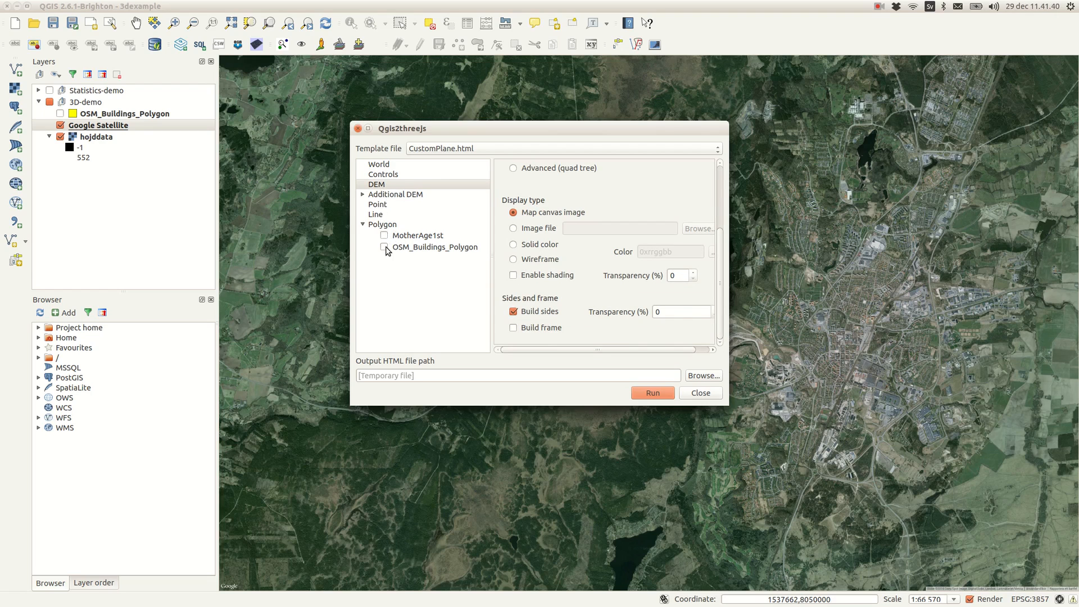
# - Include OSM_Buildings_Polygon in the export with random colours and fixed-value transparency
pyautogui.click(384, 247)
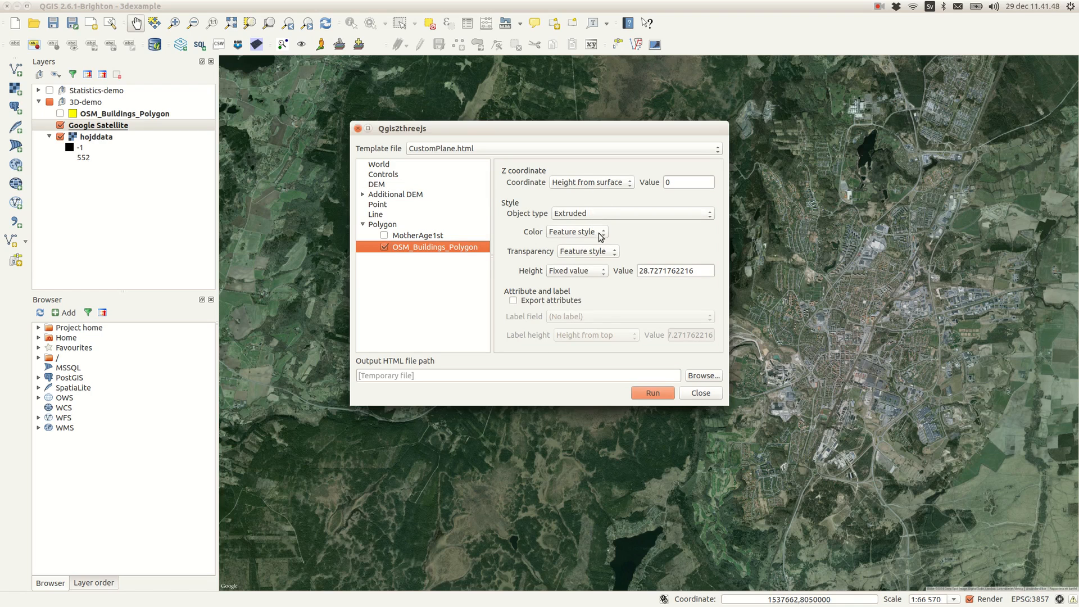
pyautogui.click(576, 231)
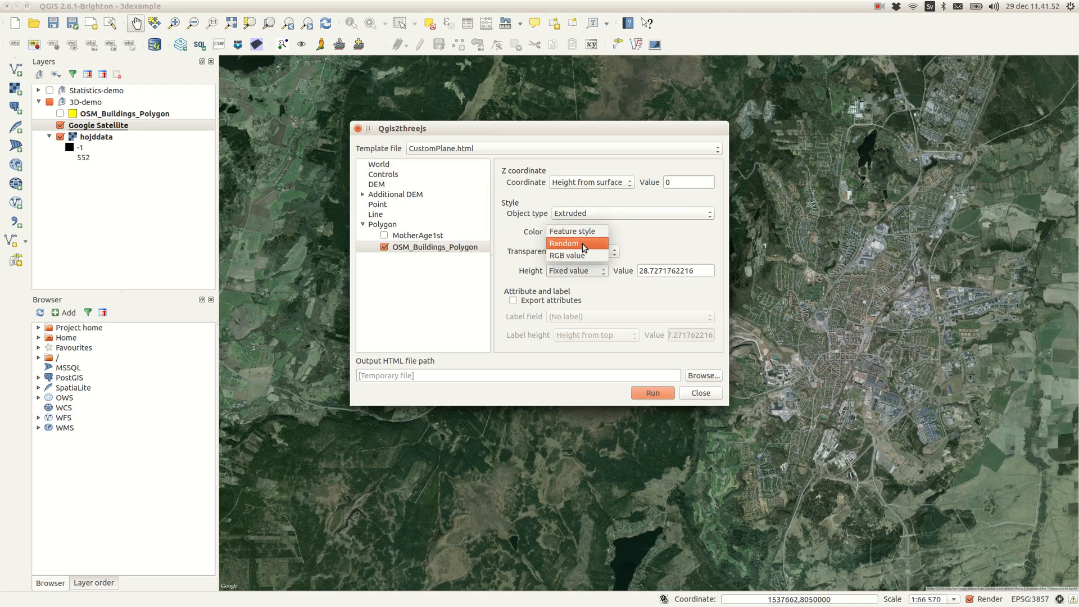
pyautogui.click(563, 243)
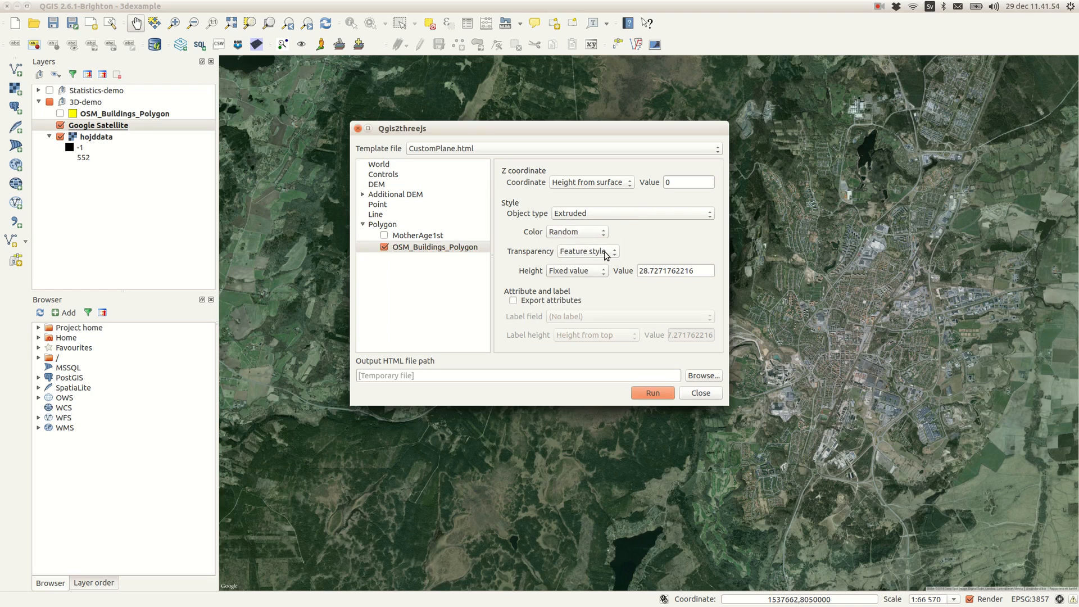
pyautogui.click(588, 251)
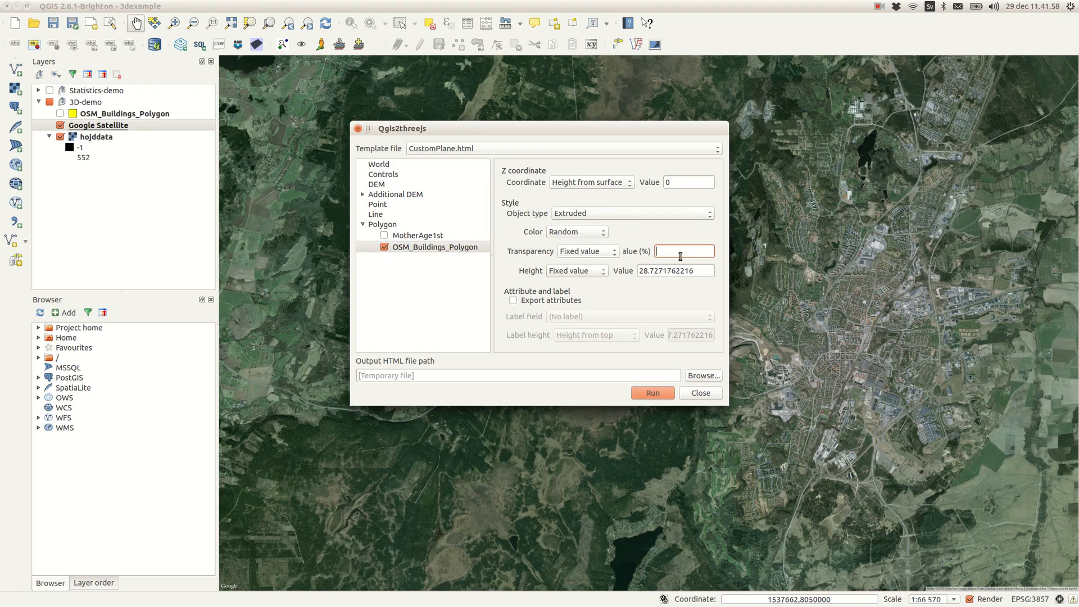
# - Set buildings transparency to 25 and fixed height to 10, then select the output path field
pyautogui.click(608, 270)
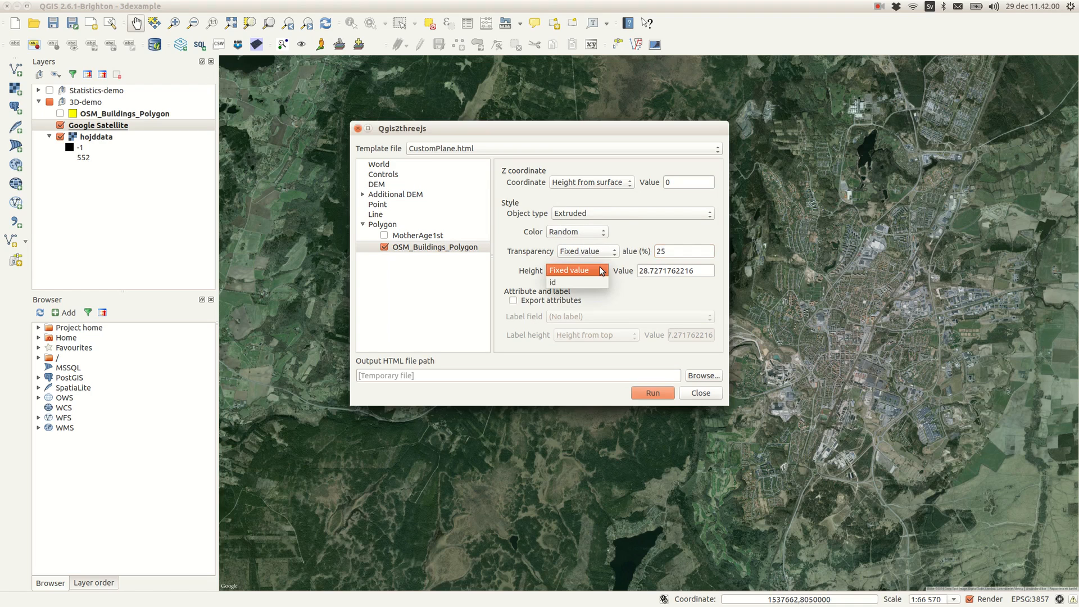
pyautogui.click(574, 270)
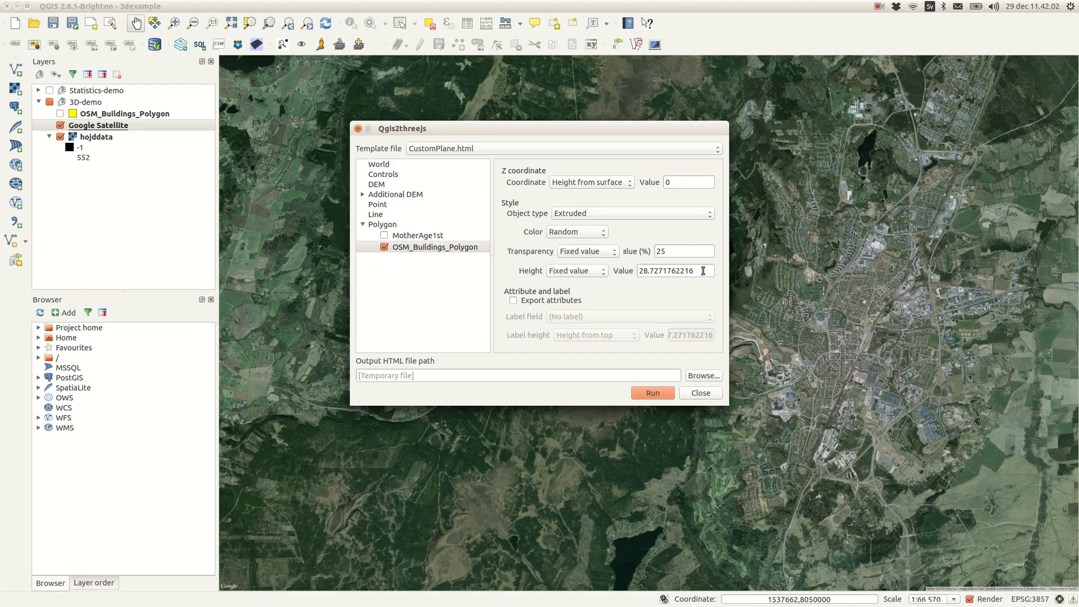
pyautogui.tripleClick(667, 271)
pyautogui.write('10')
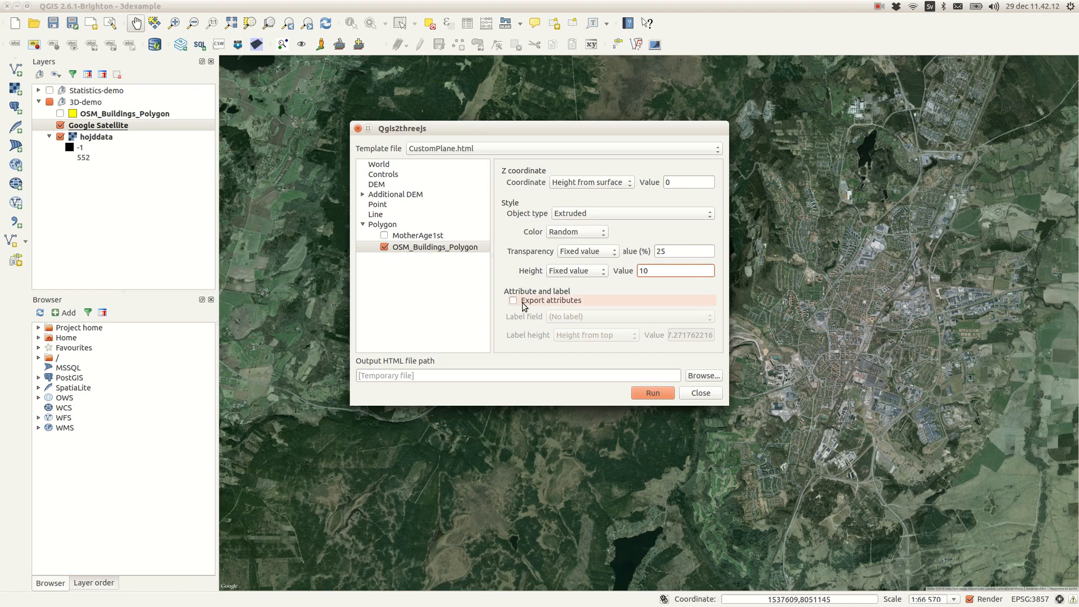
pyautogui.click(516, 375)
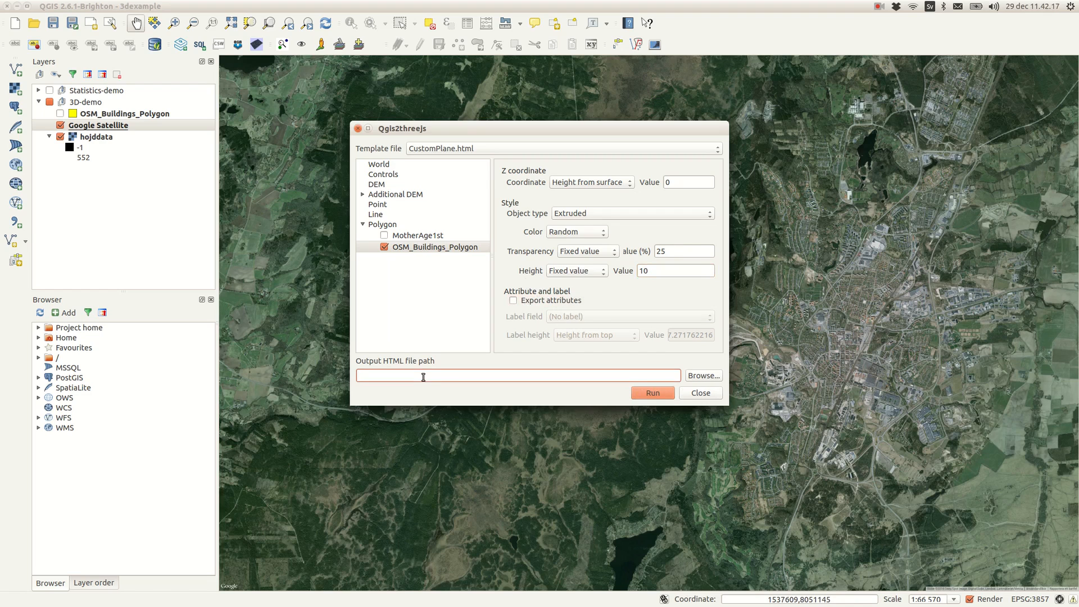
# - Run the 3D export of the buildings scene
pyautogui.click(651, 392)
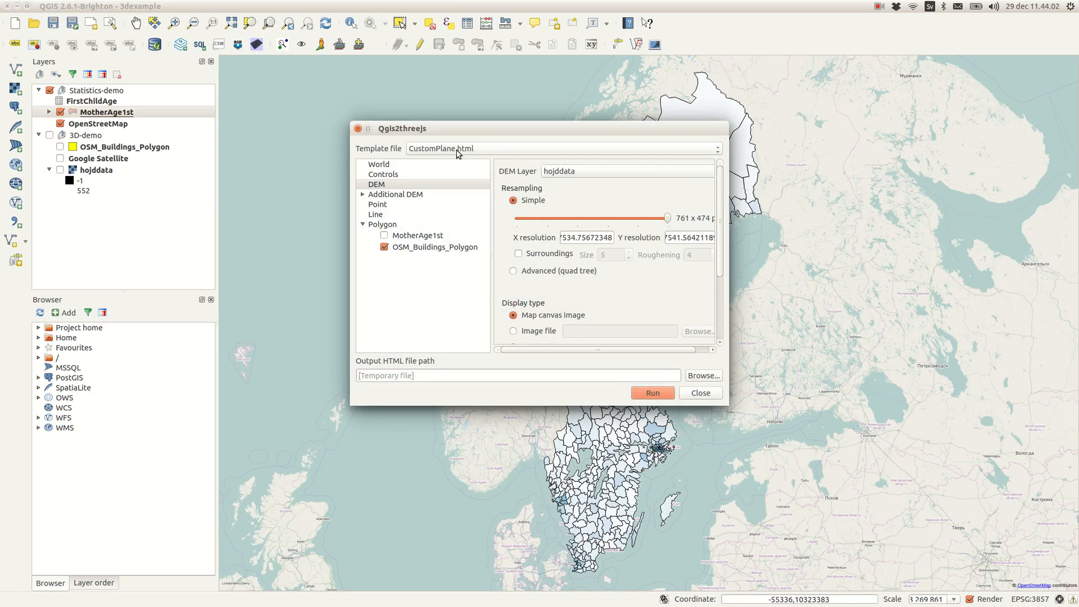
# - Choose the Simple3D.html template, keep MotherAge1st layer colours and extrude regions by statistik
pyautogui.click(562, 149)
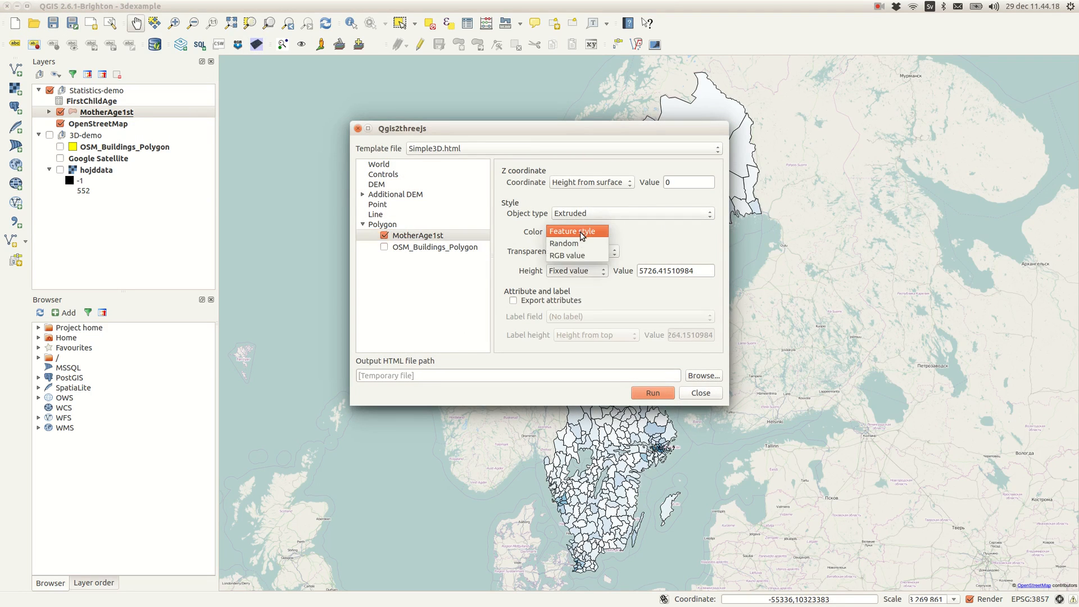
pyautogui.click(577, 230)
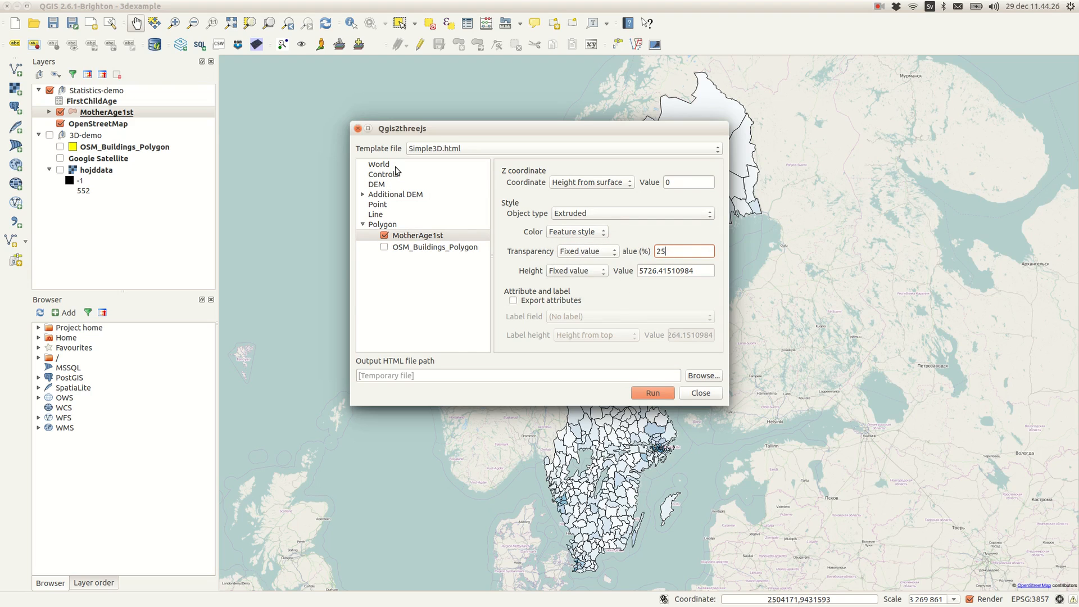
pyautogui.click(577, 271)
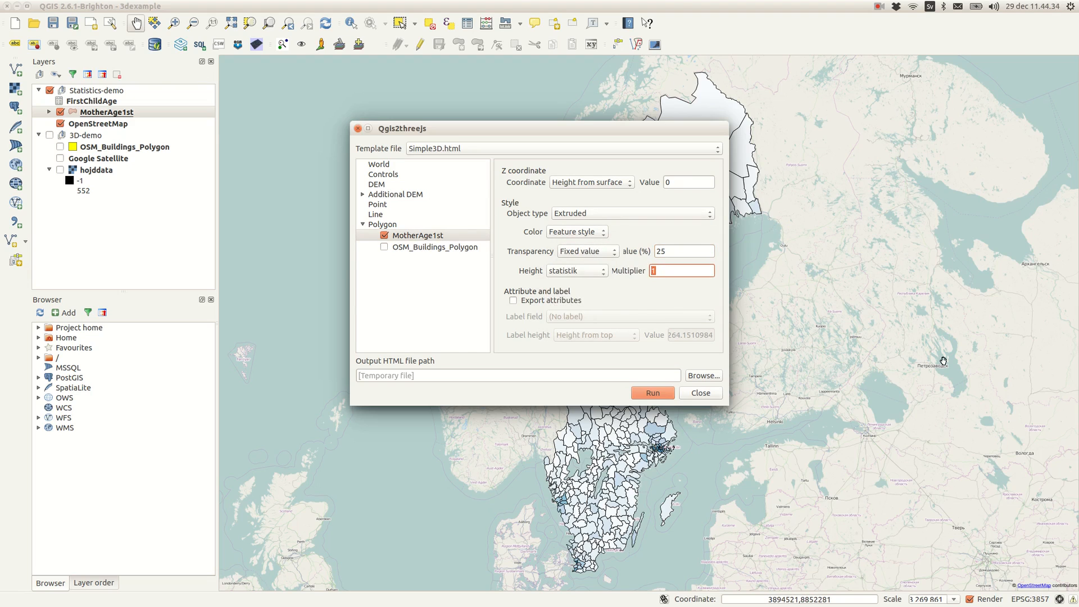
# - Save the HTML export as 'test' and run it to view the extruded regions in Firefox
pyautogui.click(703, 376)
pyautogui.write('t')
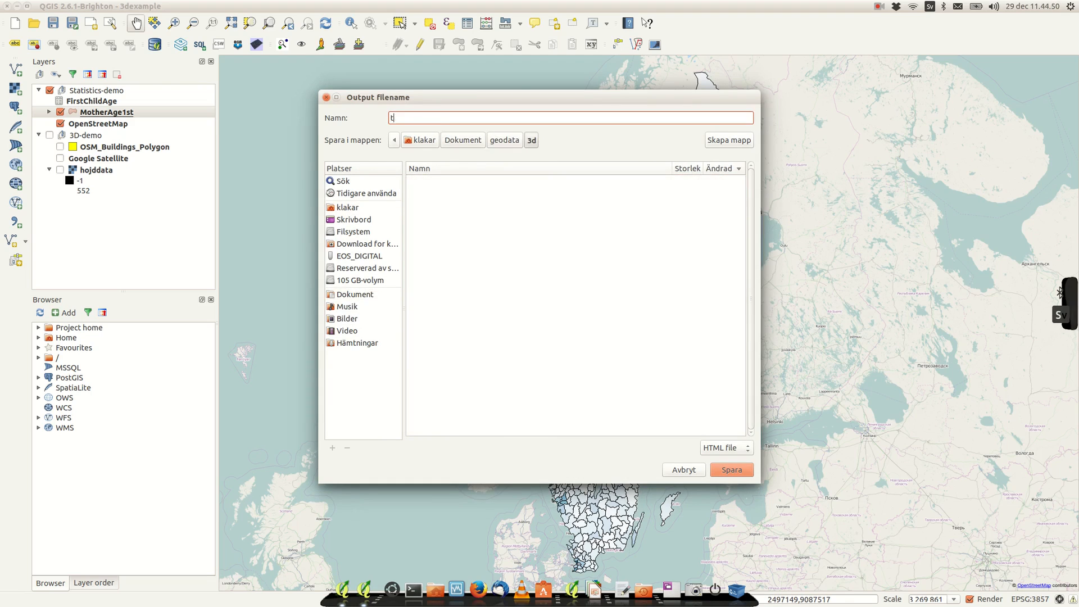
pyautogui.click(731, 470)
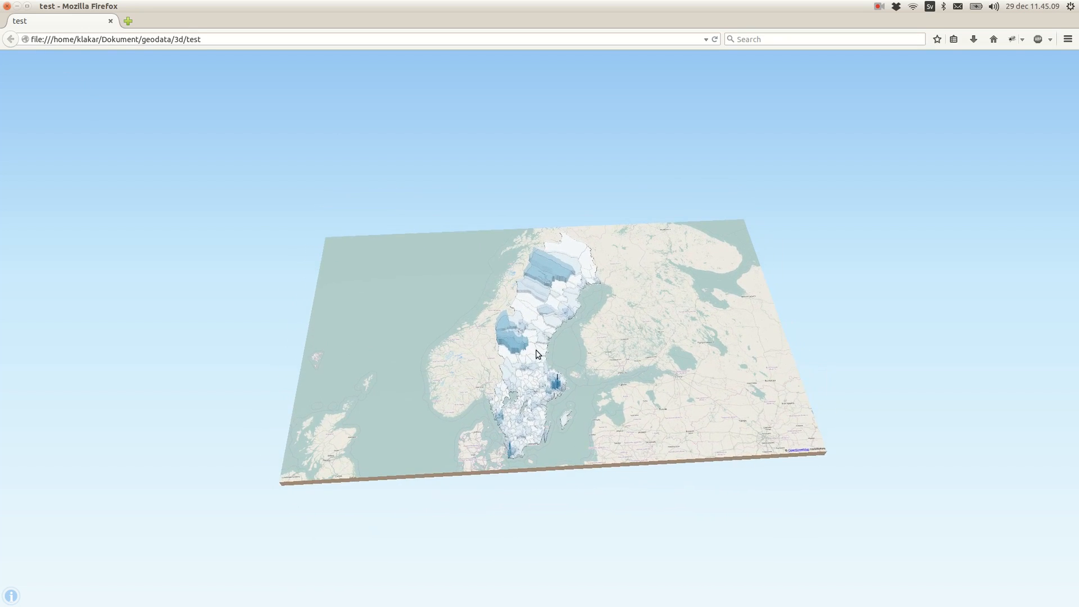
pyautogui.scroll(3)
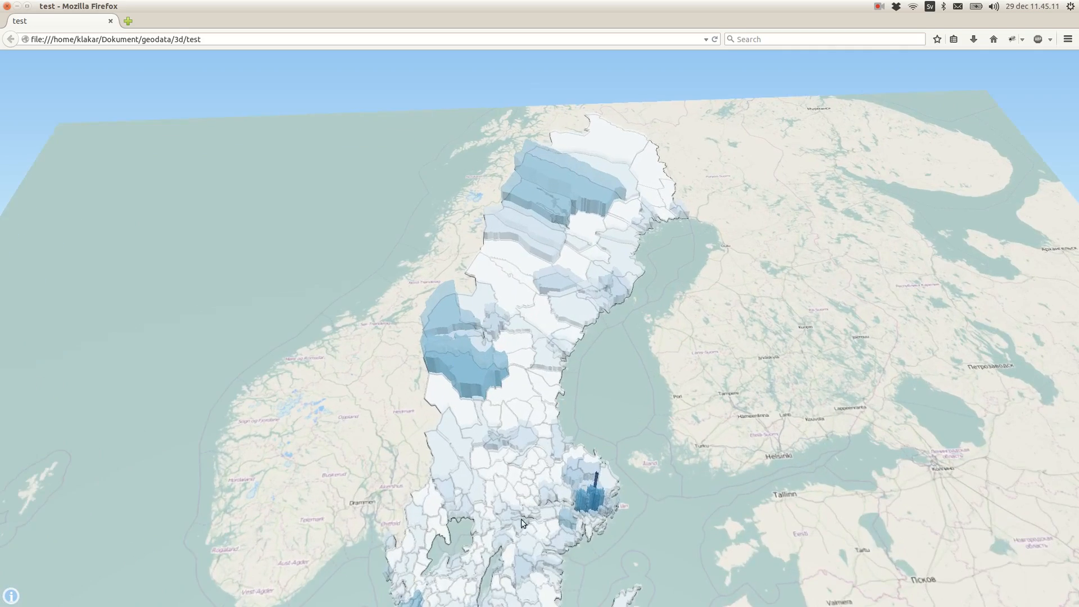